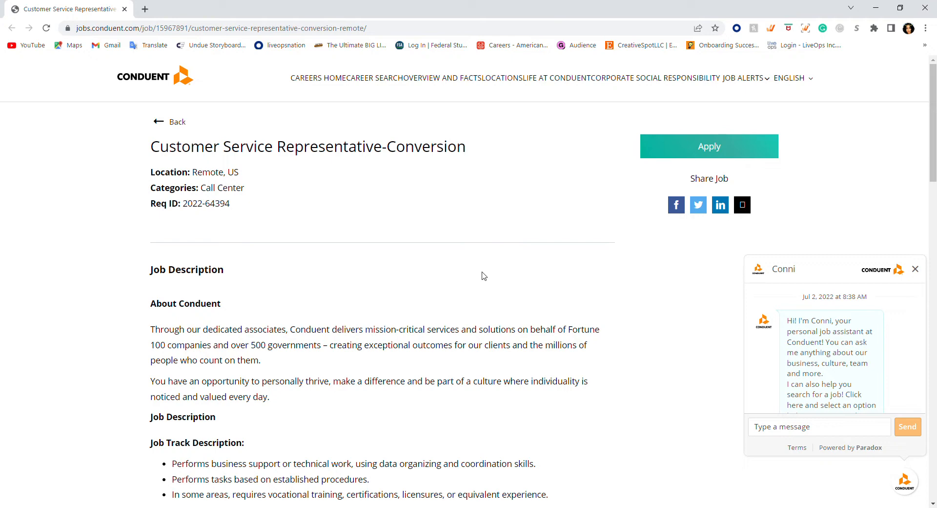
pyautogui.moveTo(455, 303)
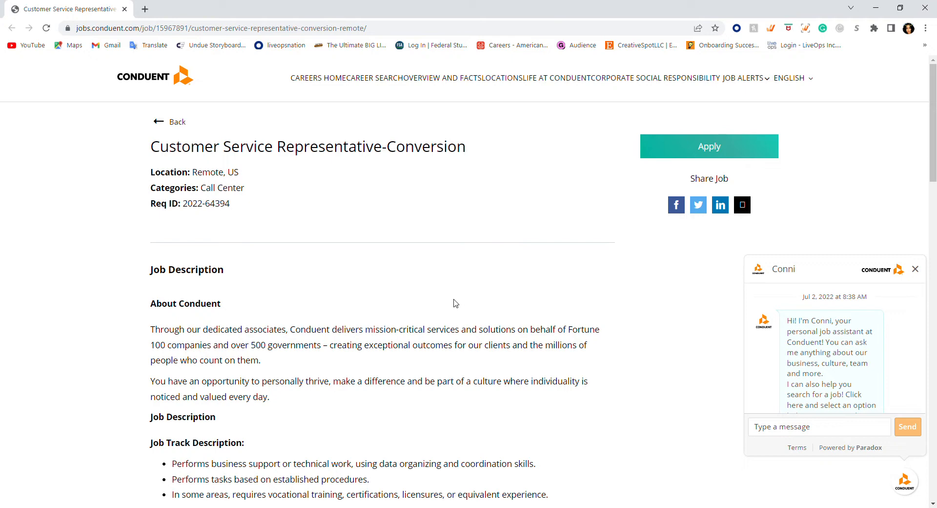
# - Dismiss the Conni chat widget and read down to the leadership and interpersonal skills sections
pyautogui.scroll(-3)
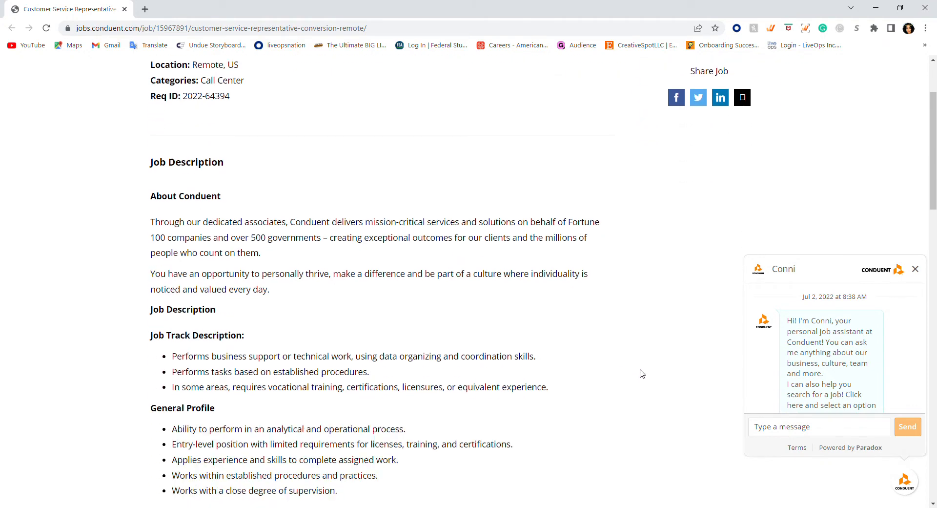
pyautogui.moveTo(633, 383)
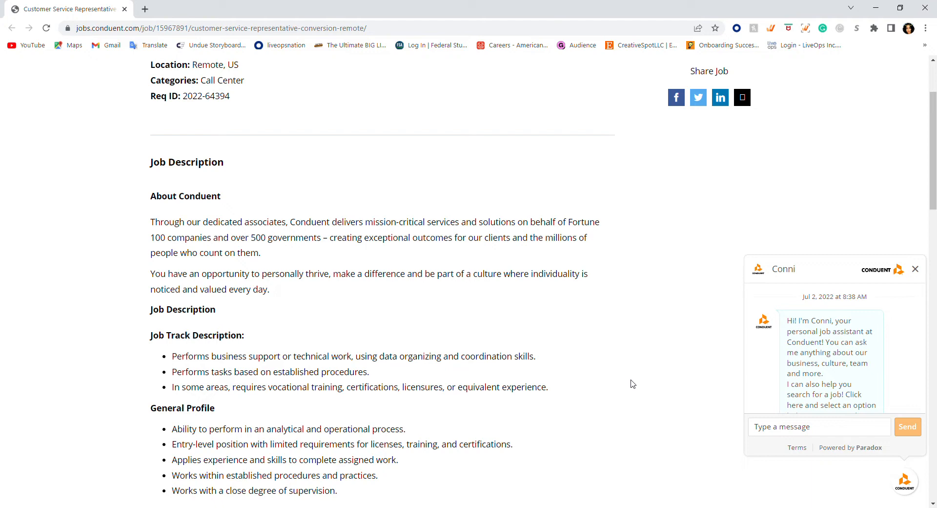
pyautogui.scroll(-3)
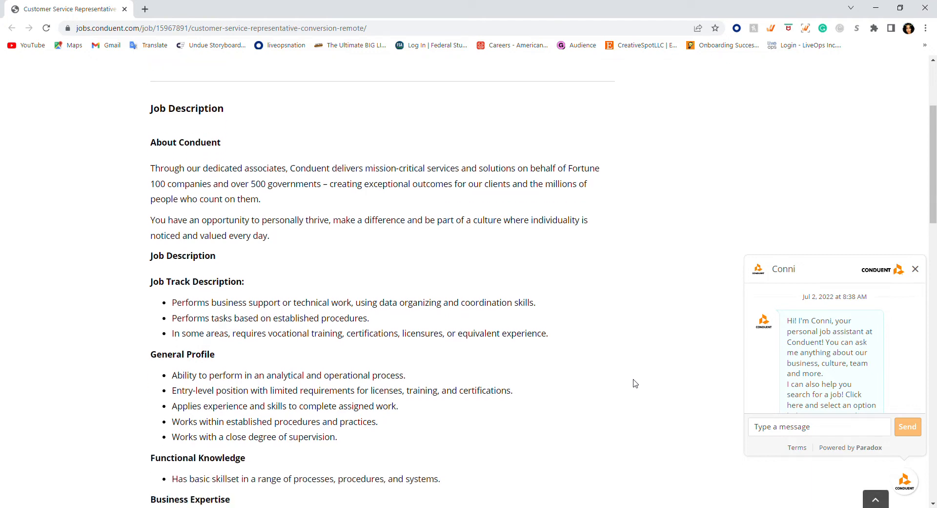
pyautogui.scroll(-3)
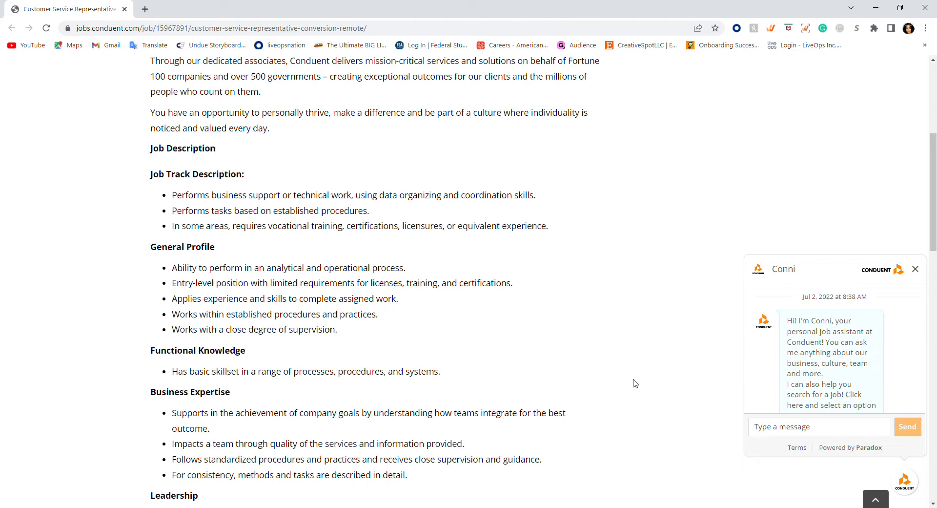
pyautogui.moveTo(874, 346)
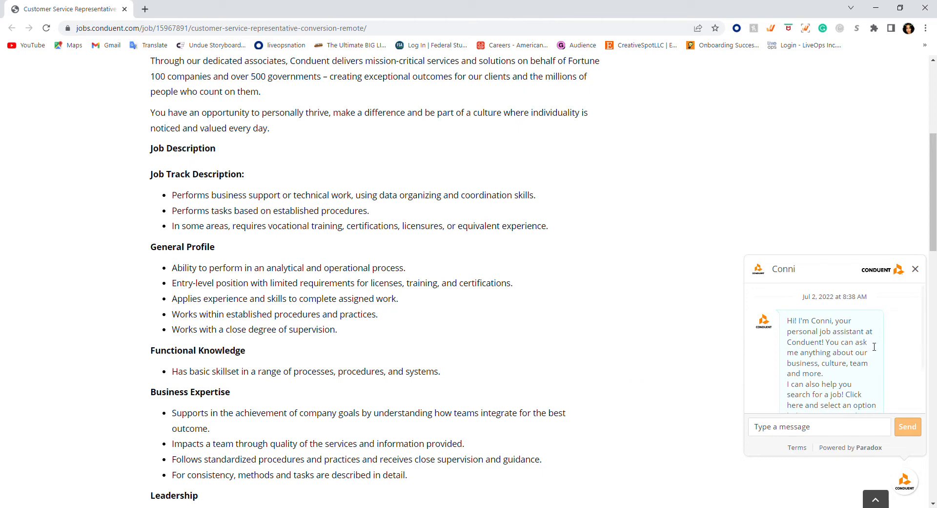
pyautogui.click(916, 268)
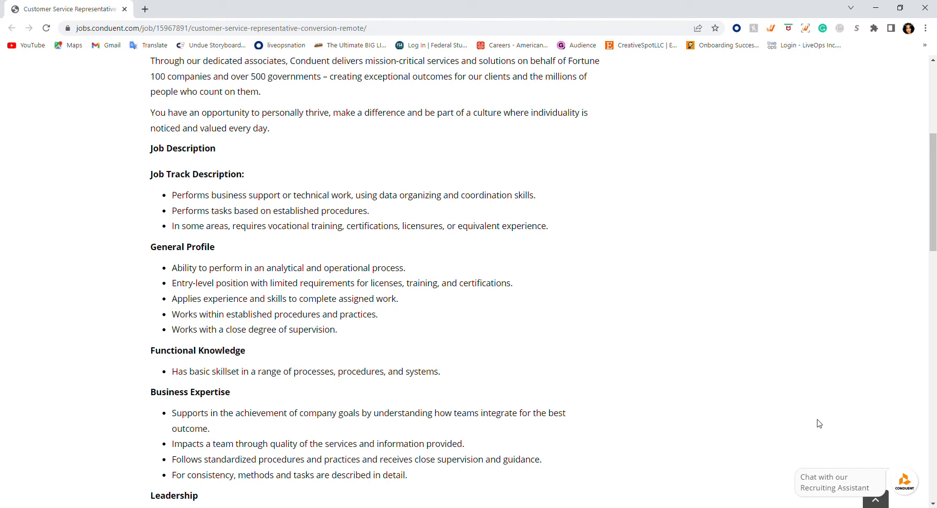
pyautogui.scroll(-3)
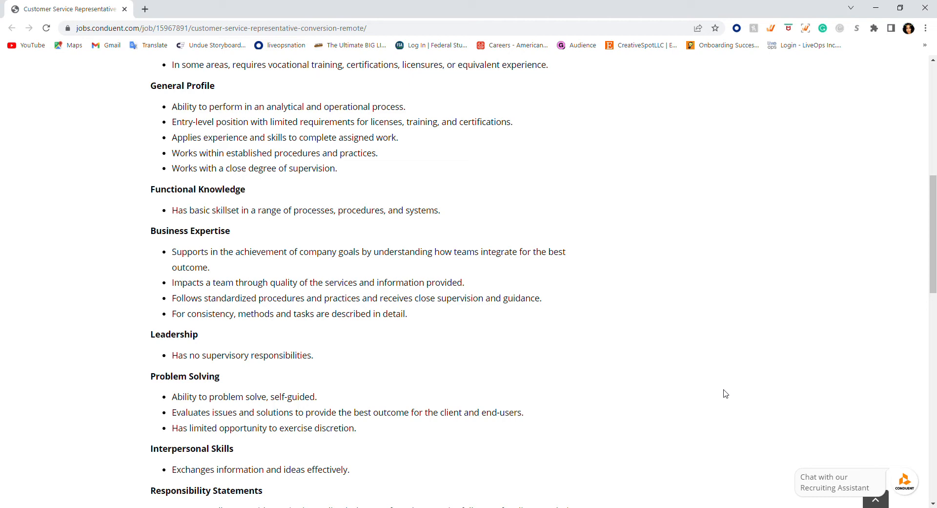
pyautogui.scroll(-3)
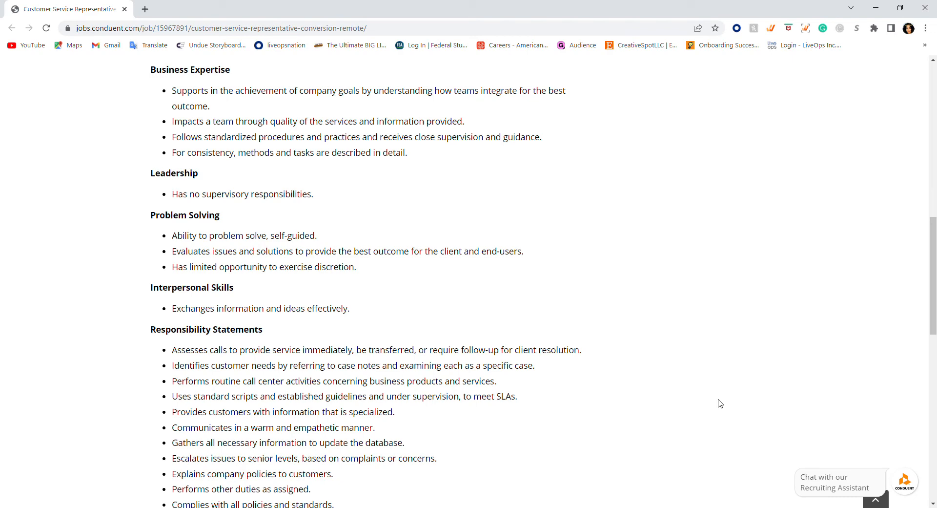
pyautogui.scroll(-3)
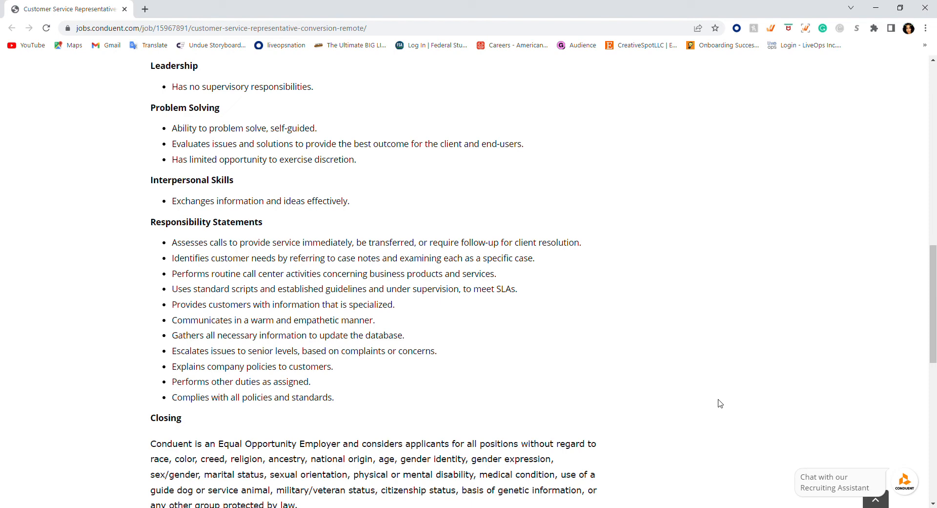
pyautogui.scroll(-3)
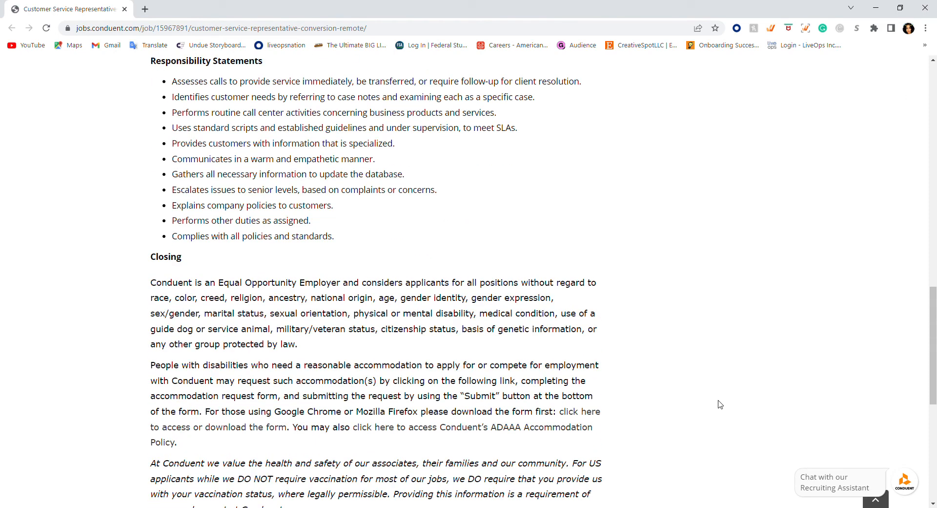
pyautogui.scroll(3)
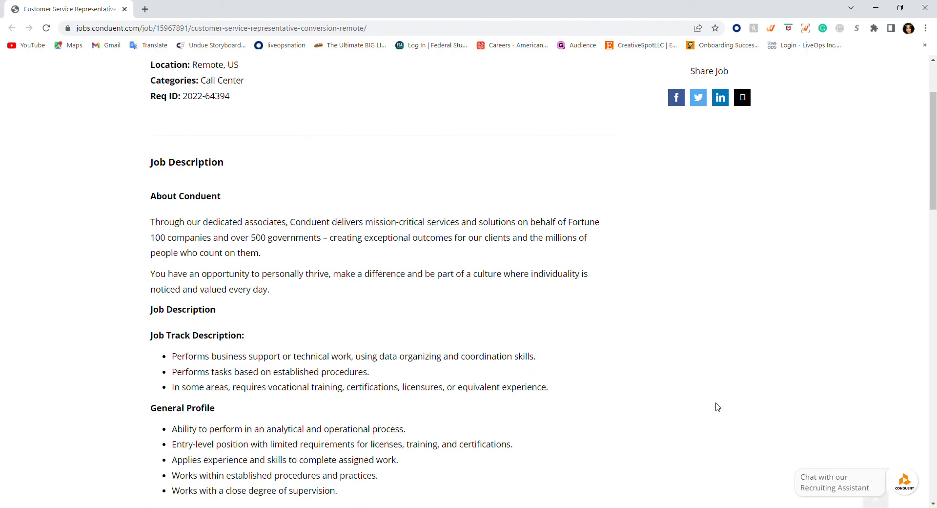
pyautogui.scroll(3)
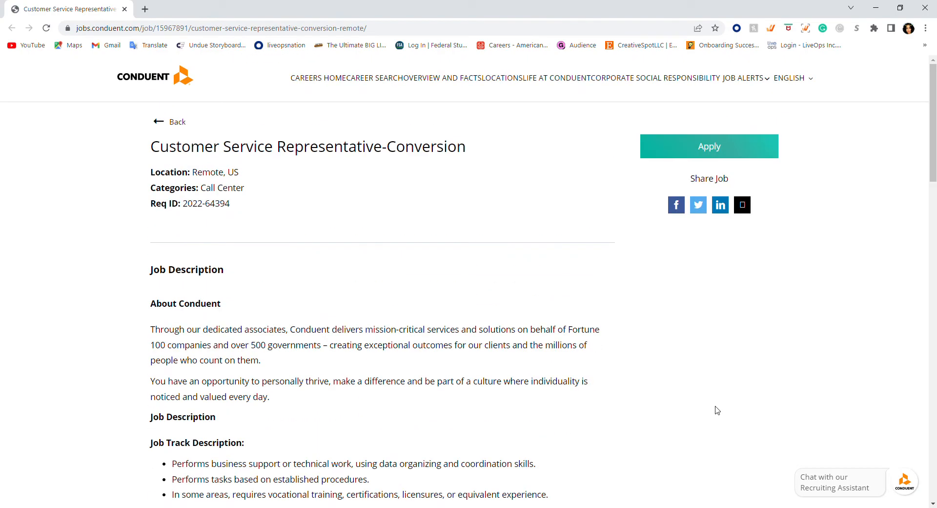
pyautogui.moveTo(740, 153)
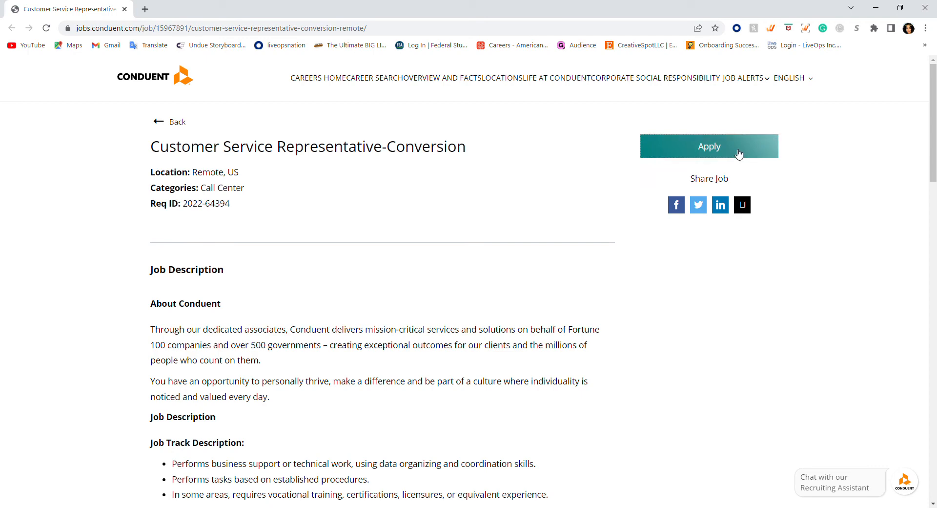
pyautogui.click(709, 146)
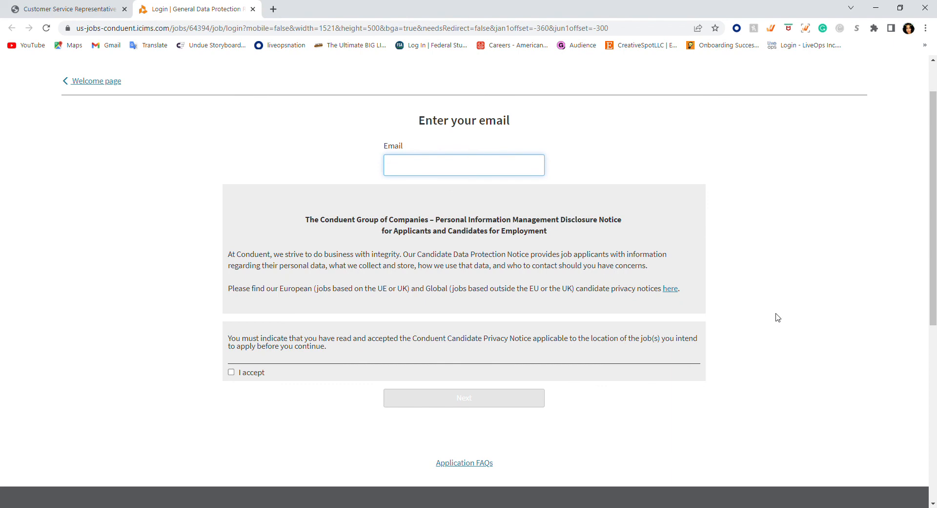
pyautogui.moveTo(379, 233)
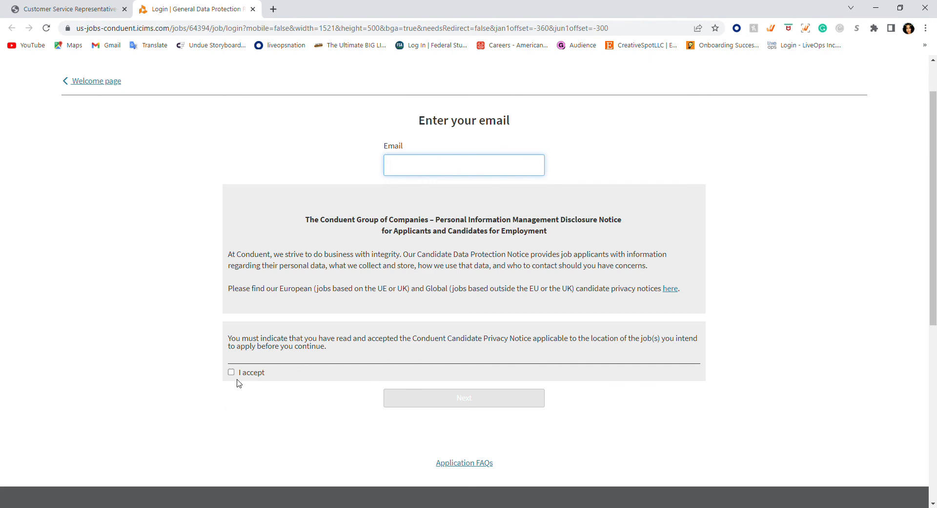
# - Activate the Email field on the iCIMS login page to begin the application
pyautogui.click(463, 165)
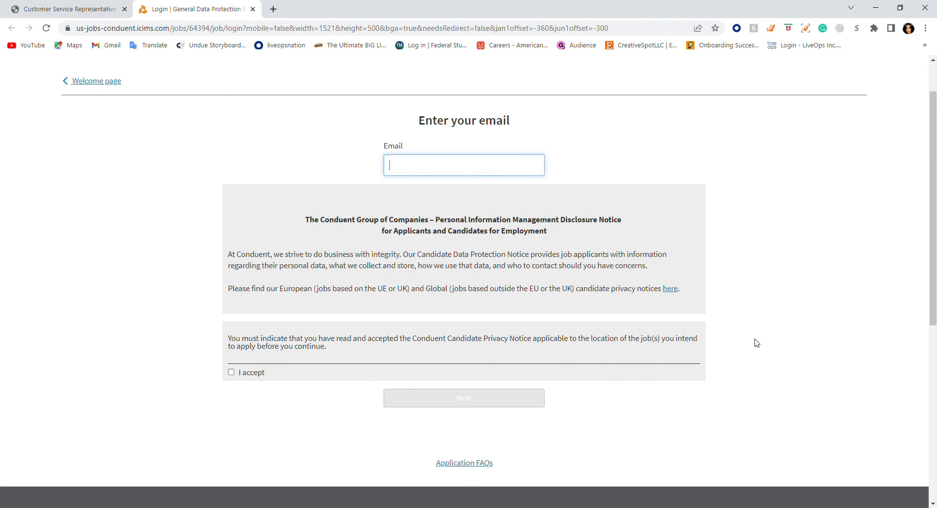
pyautogui.moveTo(823, 223)
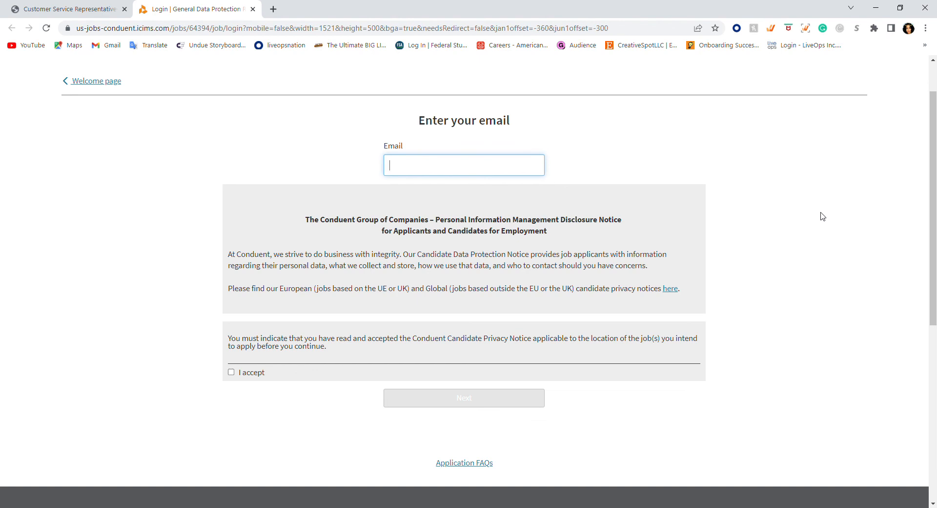
pyautogui.moveTo(860, 176)
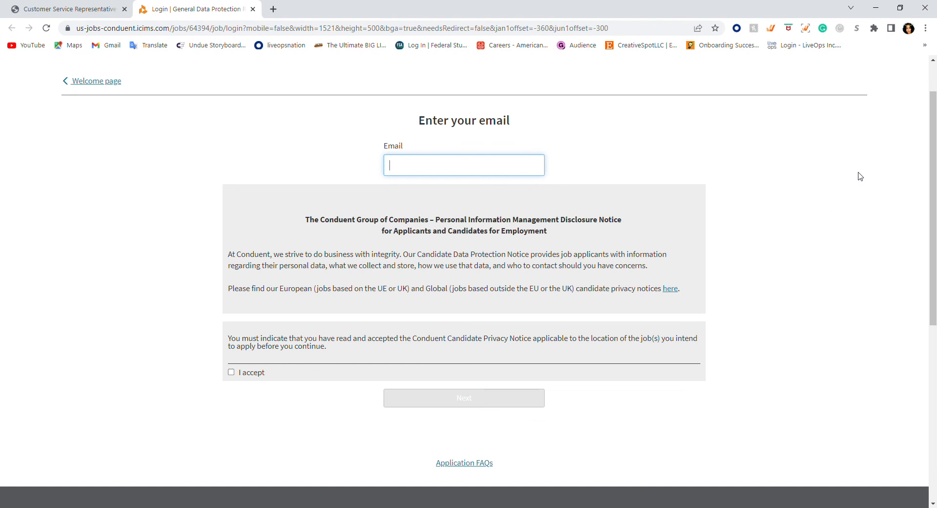
pyautogui.moveTo(880, 121)
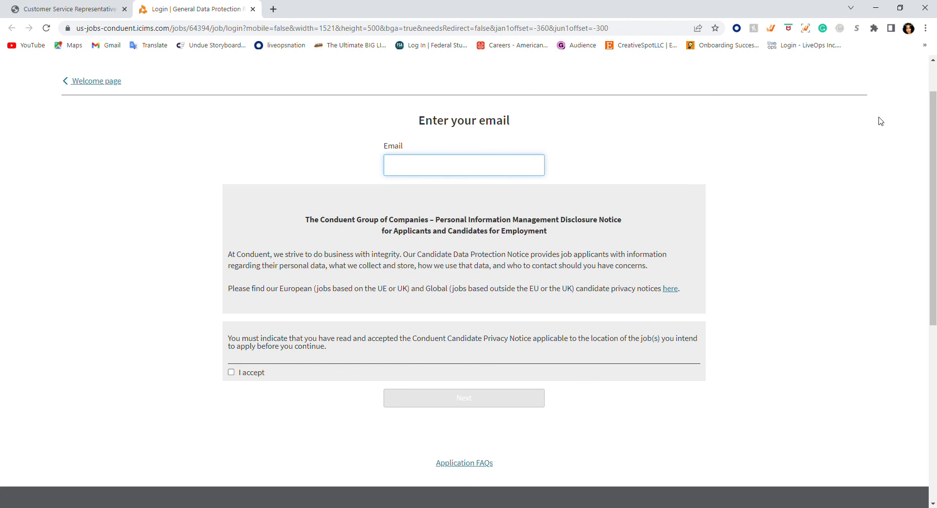